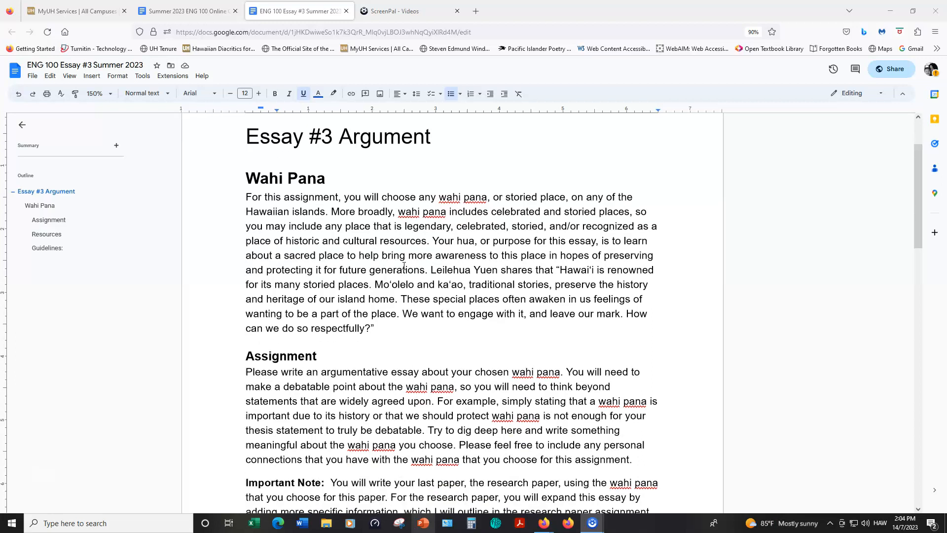
Read down through the Wahi Pana section until the Assignment and start of Resources are in view.
{"action": "left_click", "coordinate": [39, 205]}
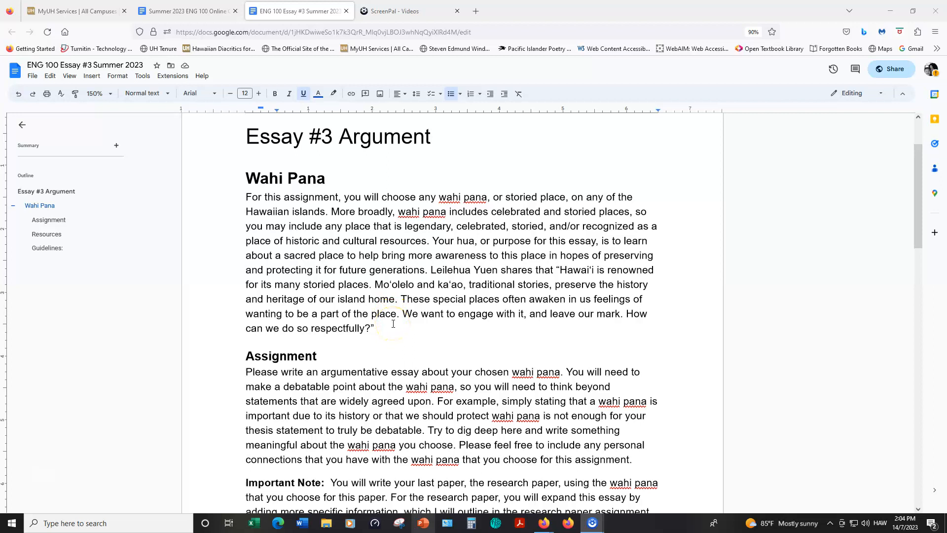
{"action": "scroll", "scroll_direction": "down", "scroll_amount": 3}
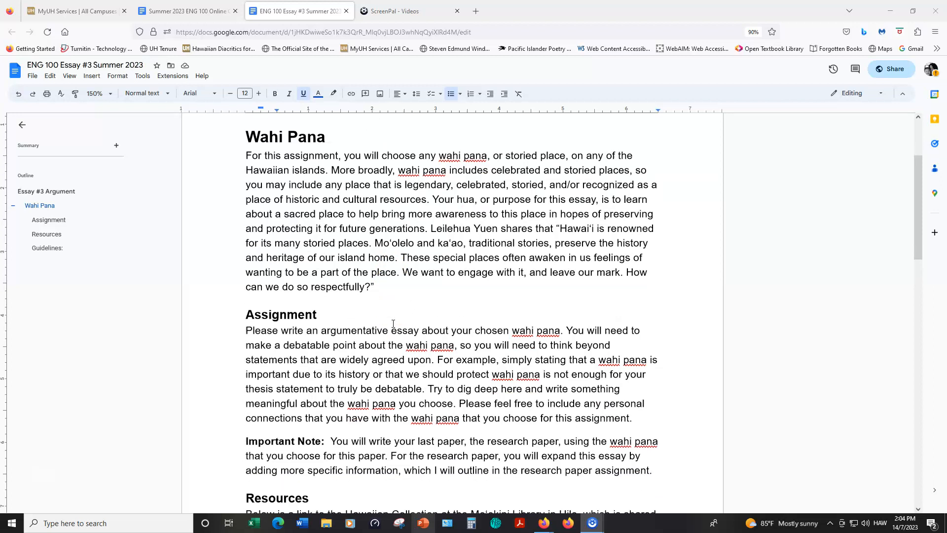
{"action": "scroll", "scroll_direction": "down", "scroll_amount": 3}
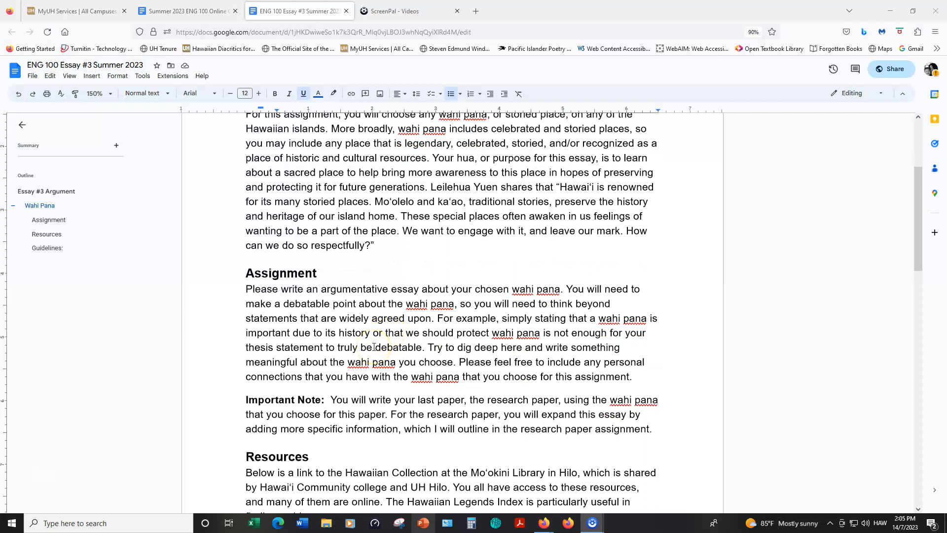
{"action": "scroll", "scroll_direction": "down", "scroll_amount": 3}
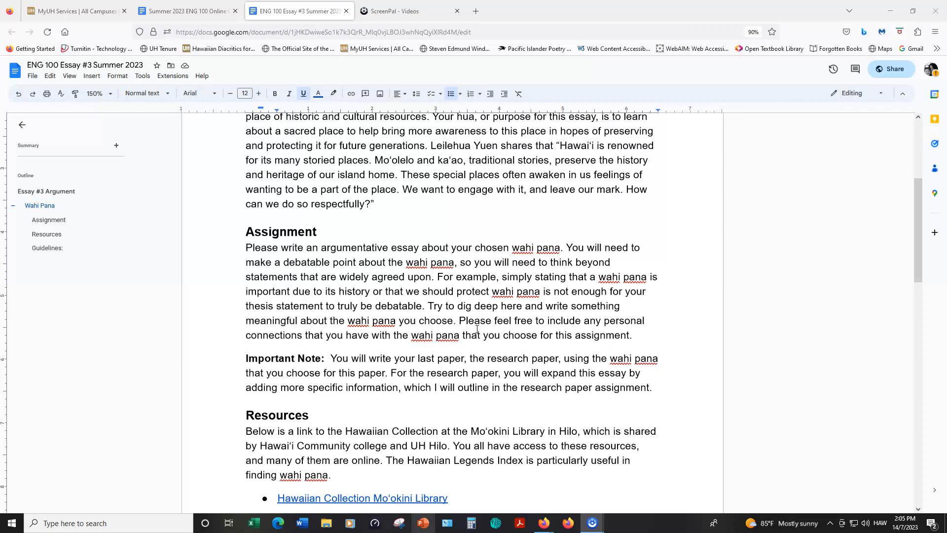
Reach the Resources section and follow the Hawaiian Collection Moʻokini Library link.
{"action": "scroll", "scroll_direction": "down", "scroll_amount": 3}
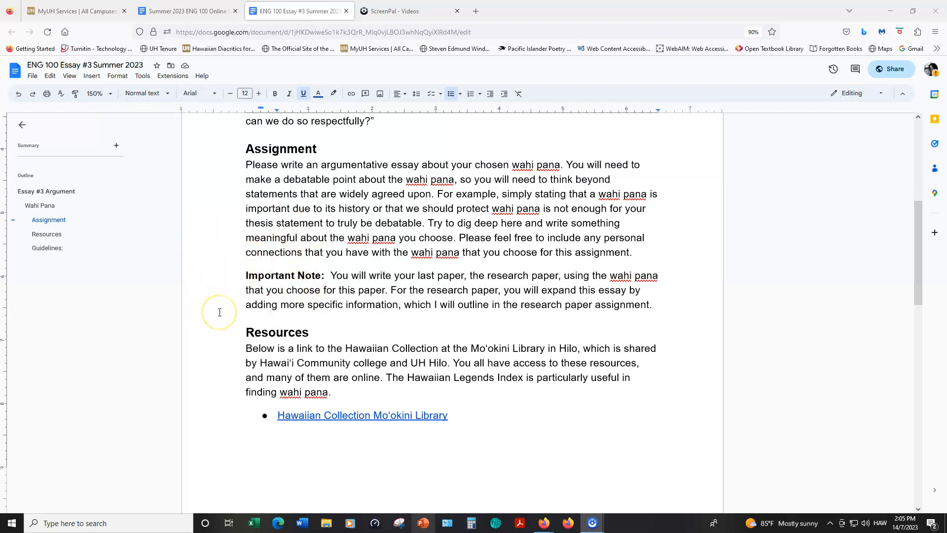
{"action": "mouse_move", "coordinate": [219, 313]}
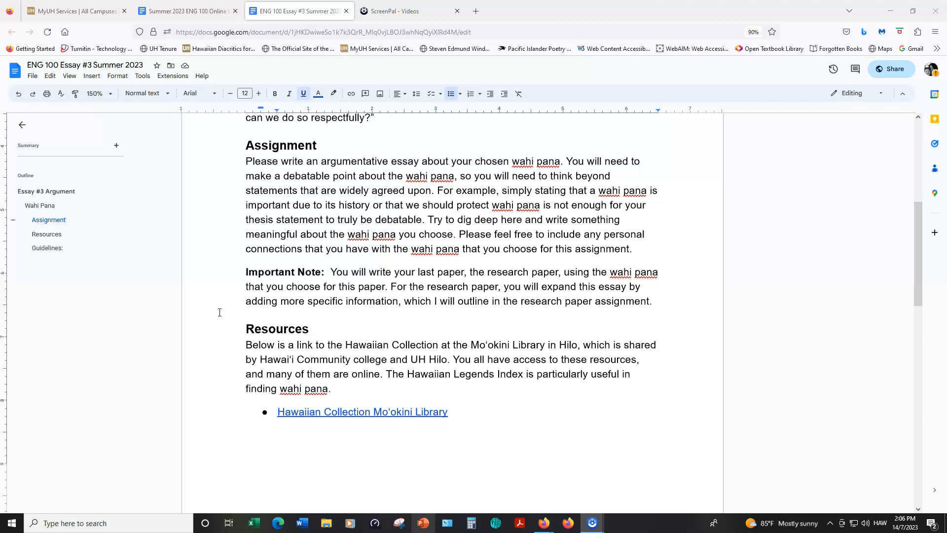
{"action": "scroll", "scroll_direction": "down", "scroll_amount": 3}
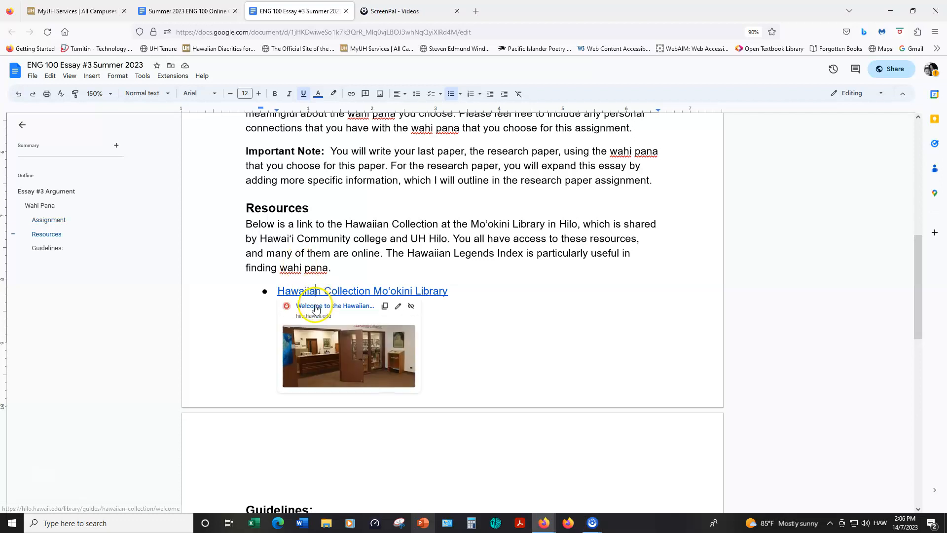
{"action": "left_click", "coordinate": [362, 290]}
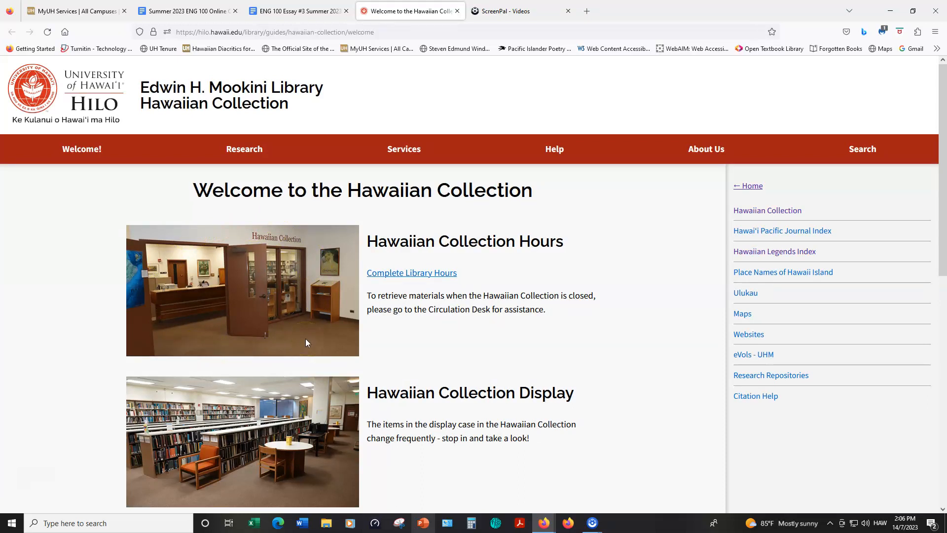
{"action": "mouse_move", "coordinate": [742, 314]}
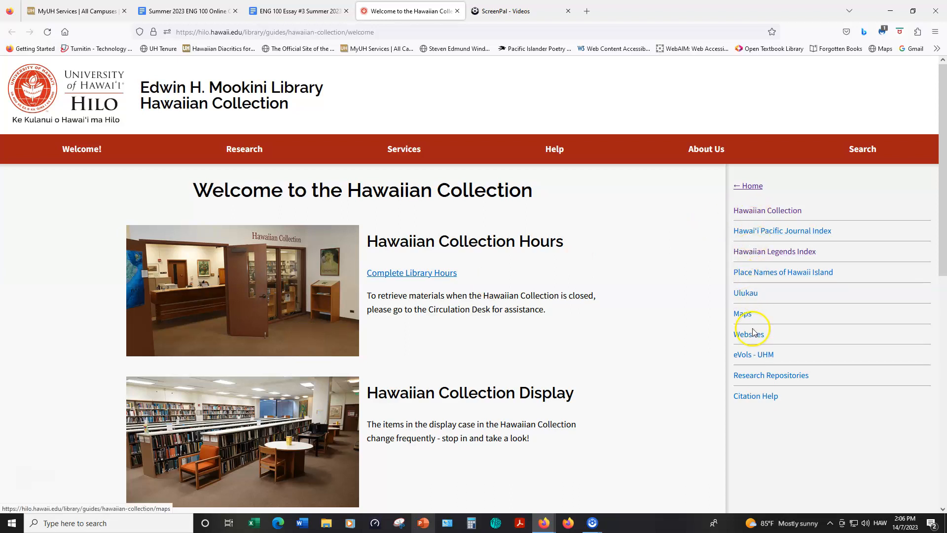
{"action": "mouse_move", "coordinate": [747, 278]}
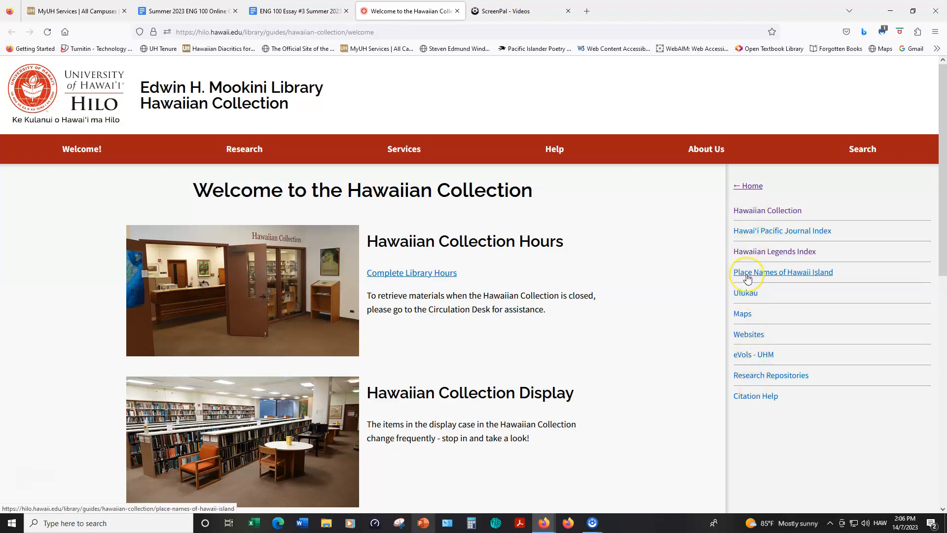
{"action": "mouse_move", "coordinate": [806, 245]}
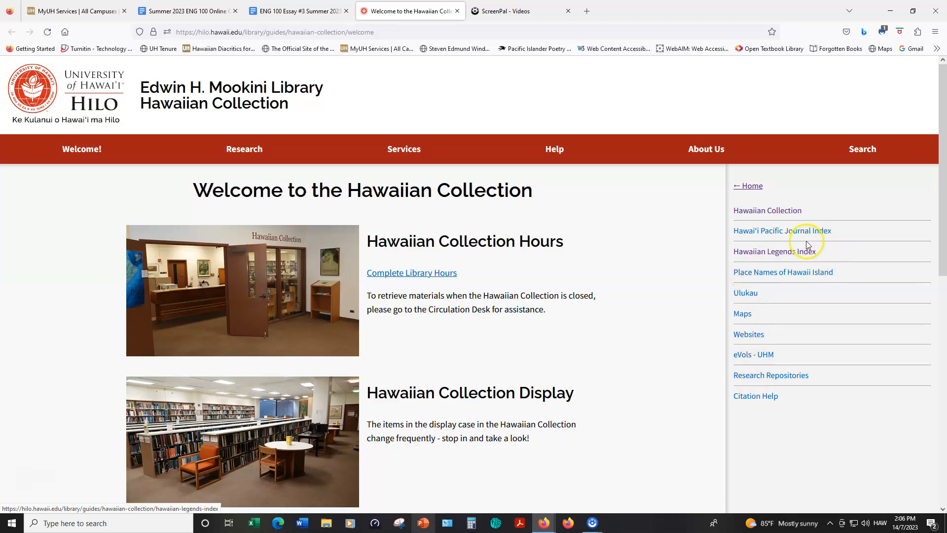
{"action": "mouse_move", "coordinate": [828, 262]}
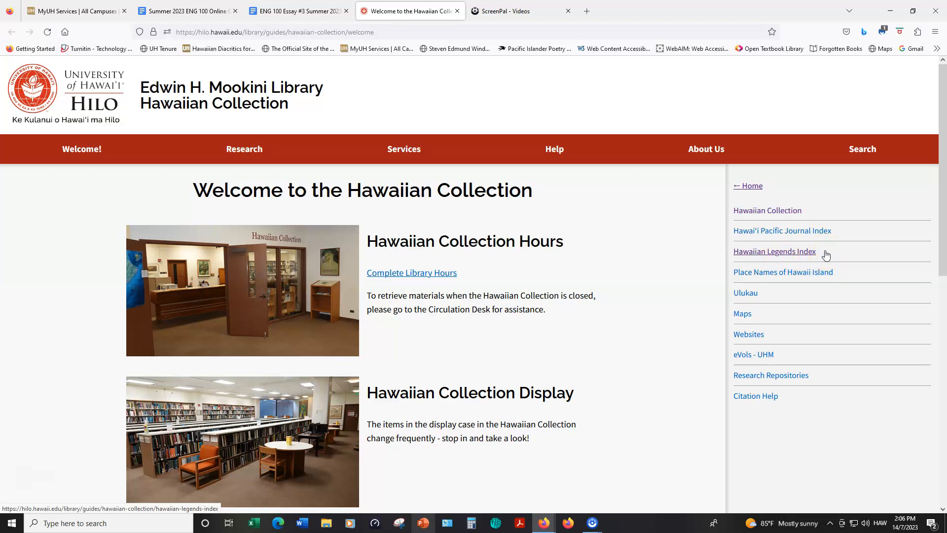
{"action": "mouse_move", "coordinate": [771, 258]}
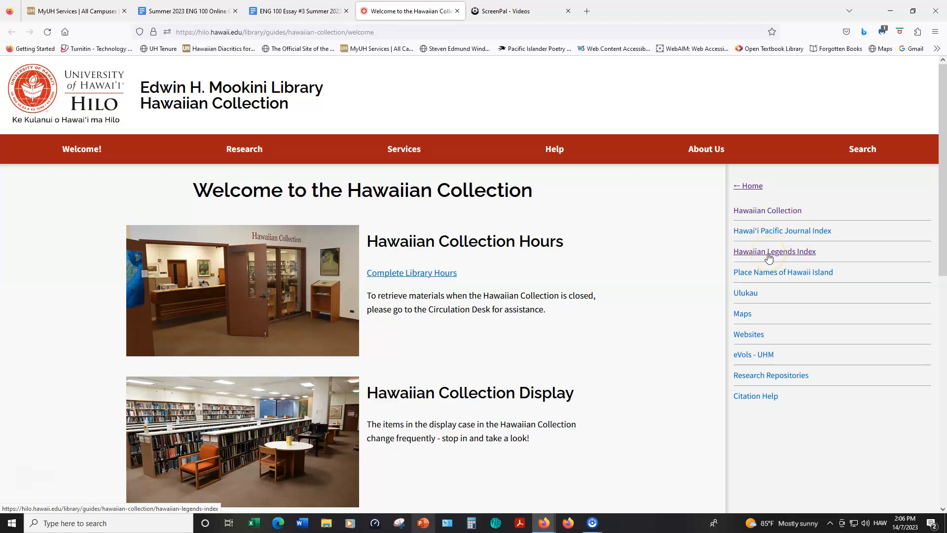
{"action": "mouse_move", "coordinate": [737, 261]}
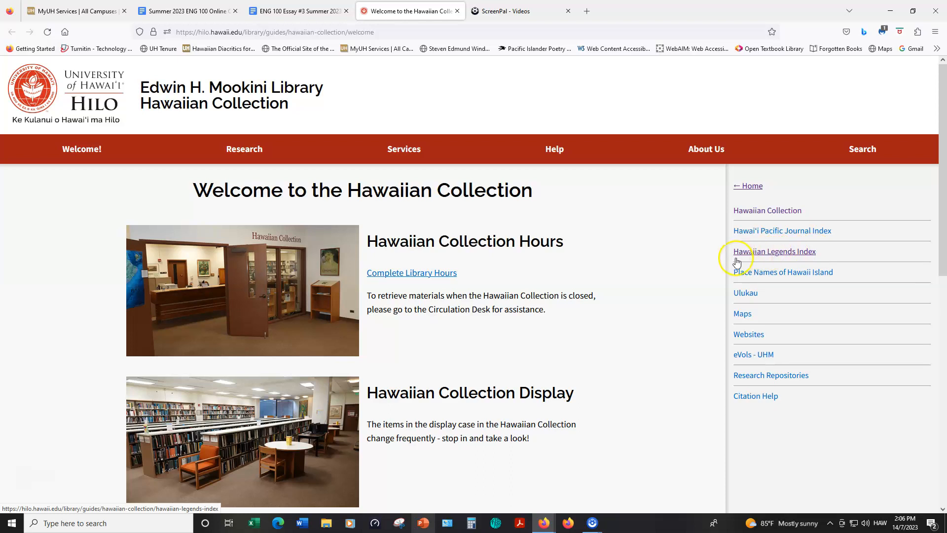
{"action": "mouse_move", "coordinate": [709, 266]}
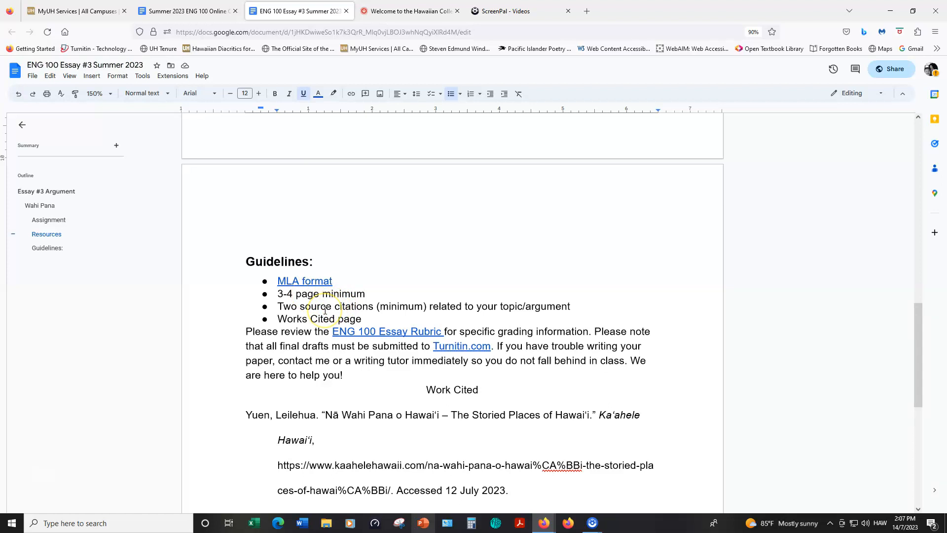
{"action": "mouse_move", "coordinate": [392, 312]}
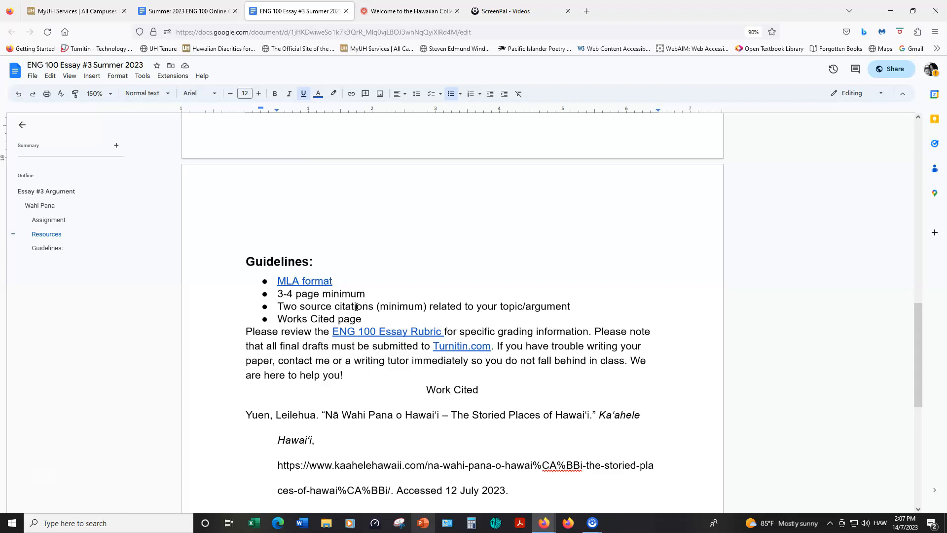
{"action": "mouse_move", "coordinate": [453, 285]}
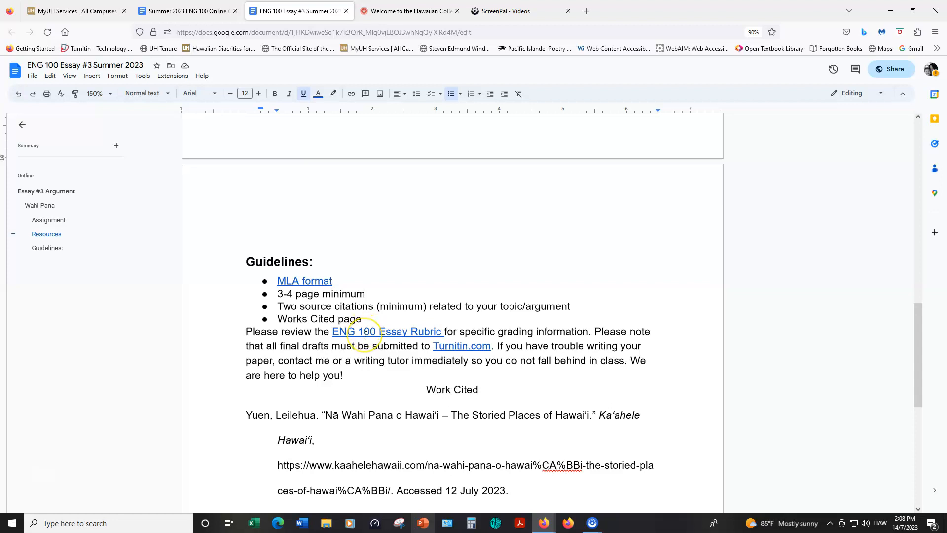
{"action": "mouse_move", "coordinate": [462, 348]}
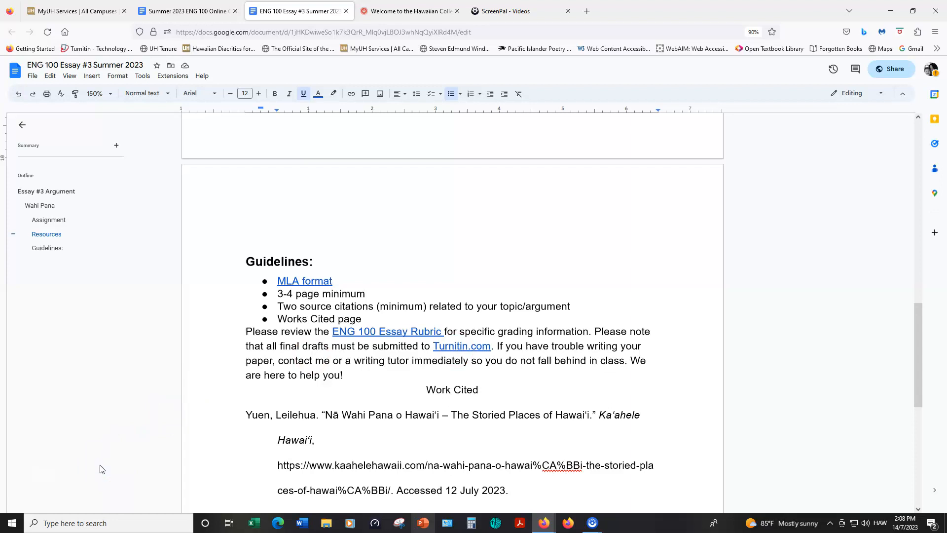
{"action": "mouse_move", "coordinate": [100, 469]}
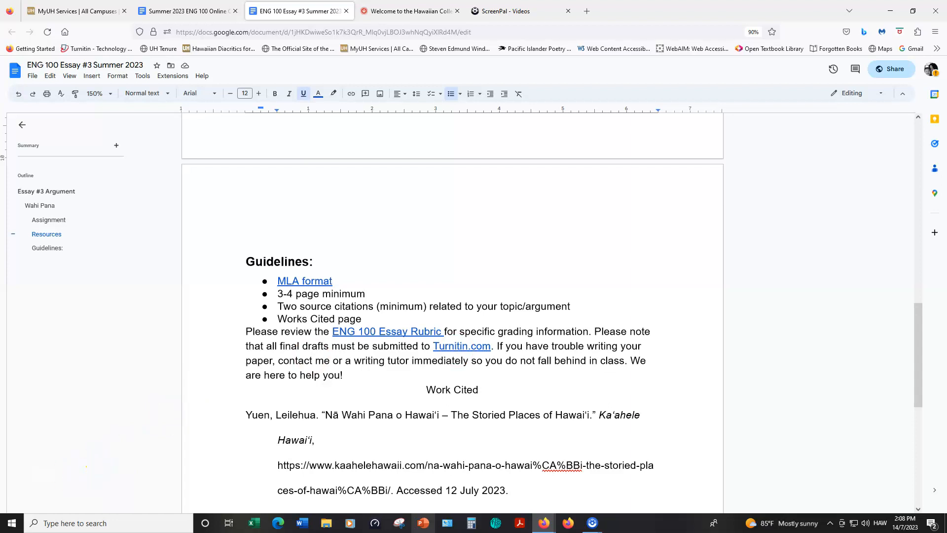